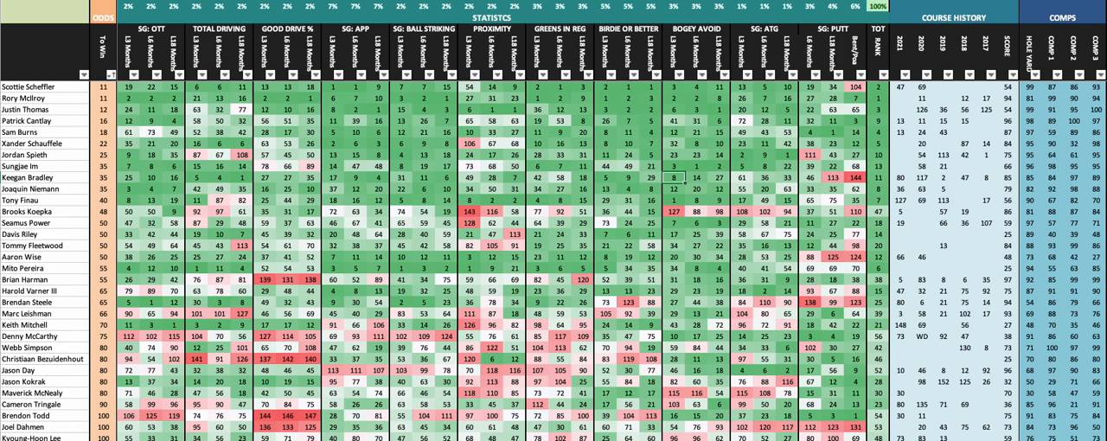
mouse_move(754, 218)
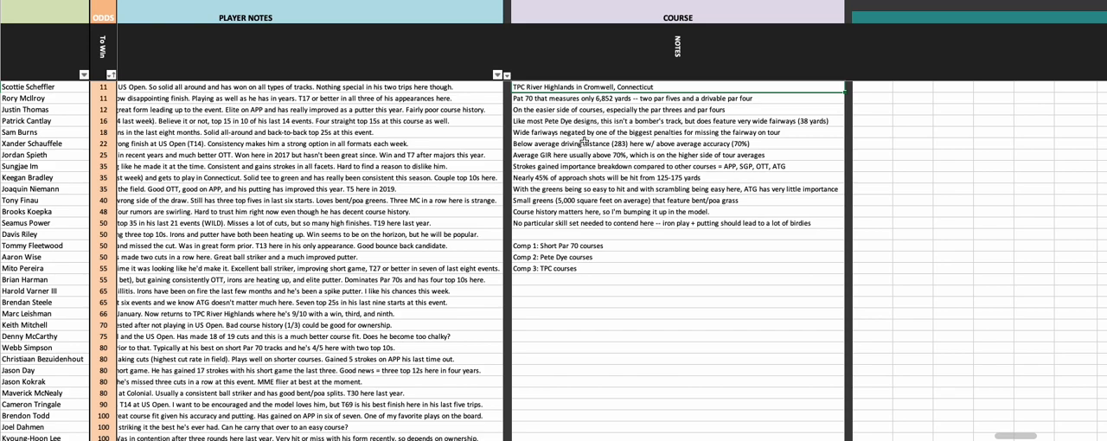
mouse_move(585, 142)
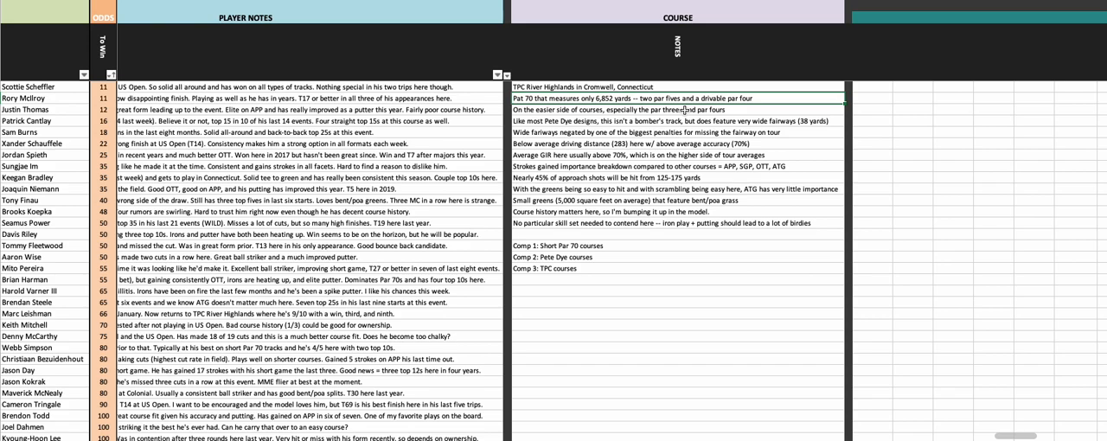
left_click(675, 110)
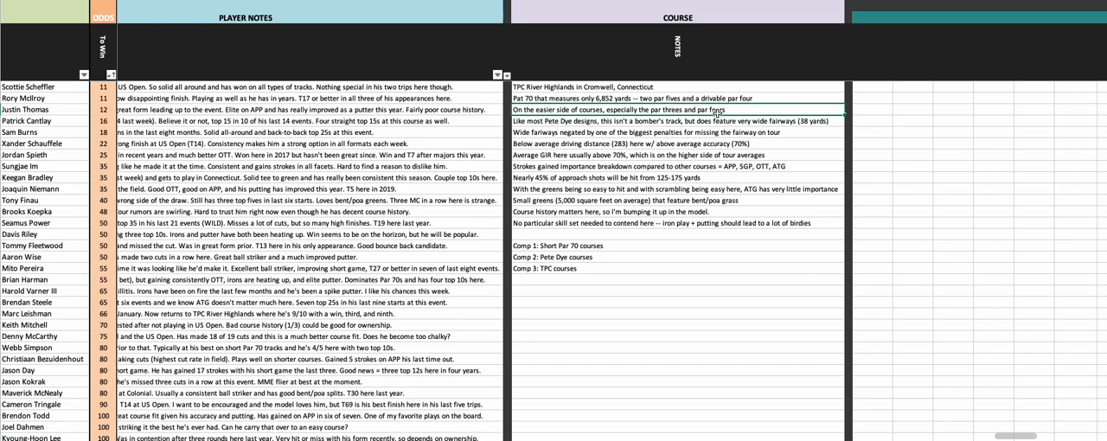
left_click(714, 121)
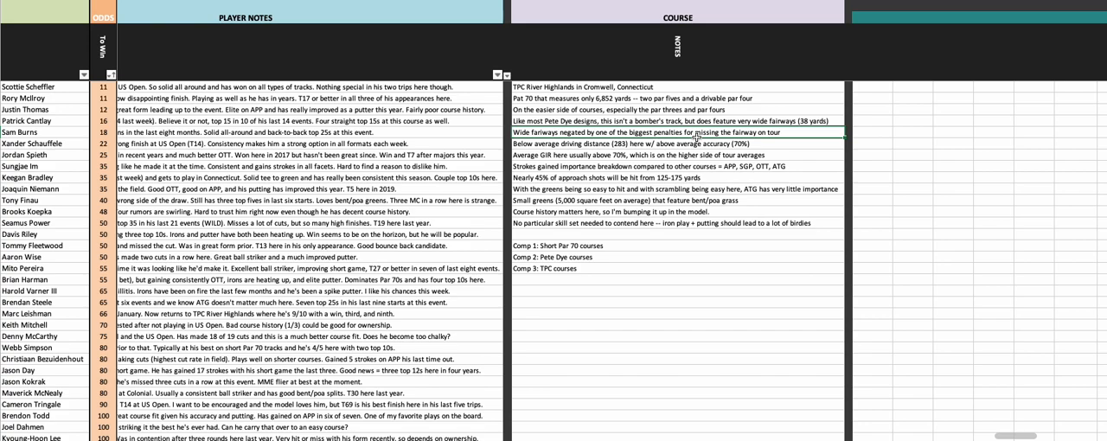
left_click(674, 144)
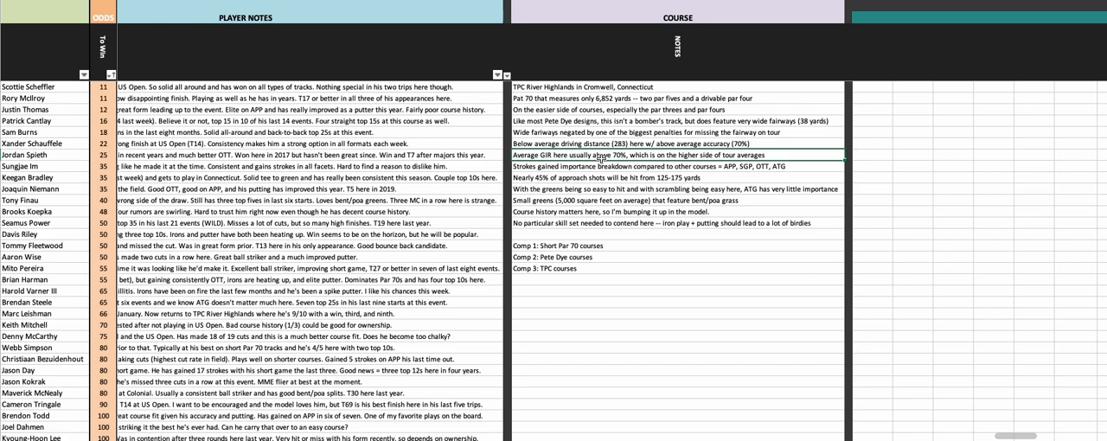
left_click(677, 166)
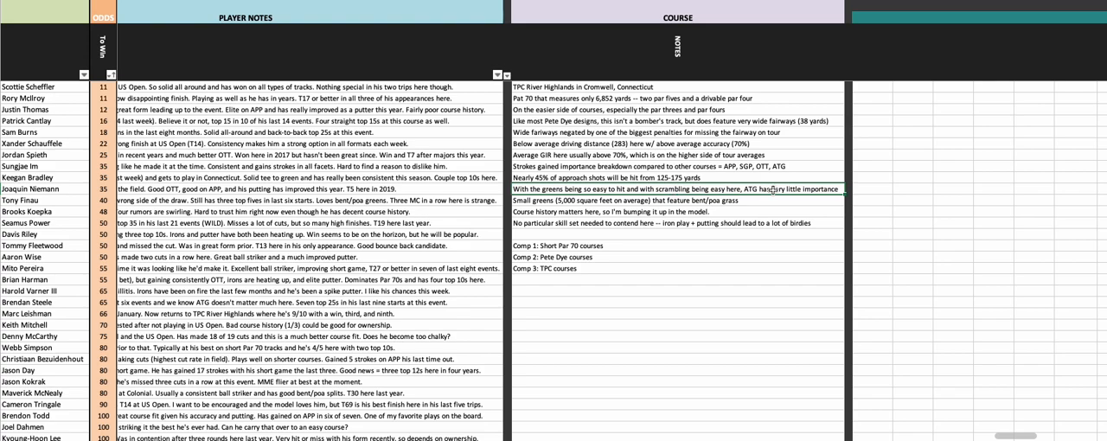
left_click(761, 201)
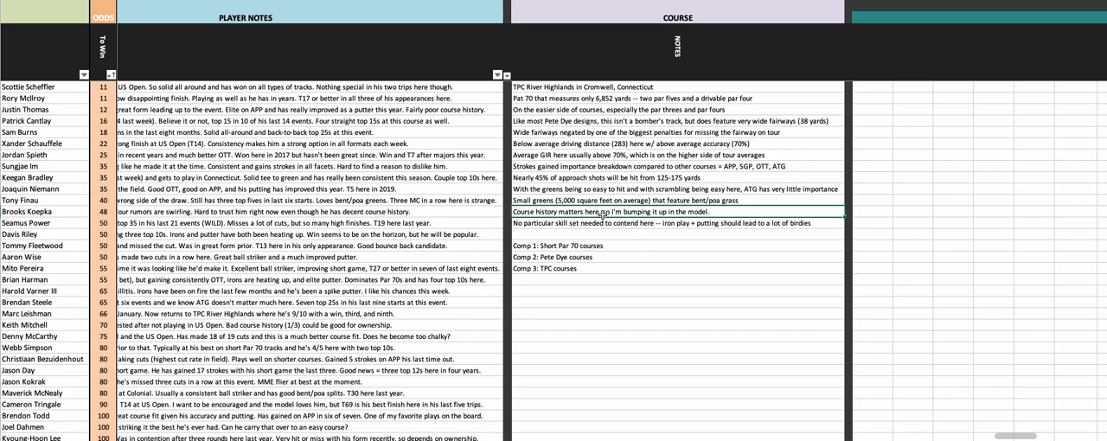
mouse_move(622, 256)
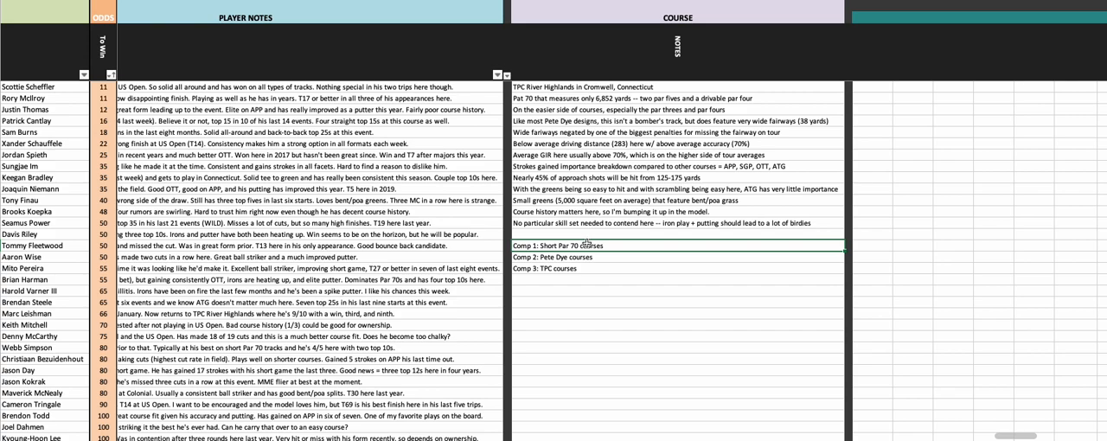
- Review the short Par 70 and Pete Dye comp notes, then scroll back to the STATISTICS section
left_click(567, 257)
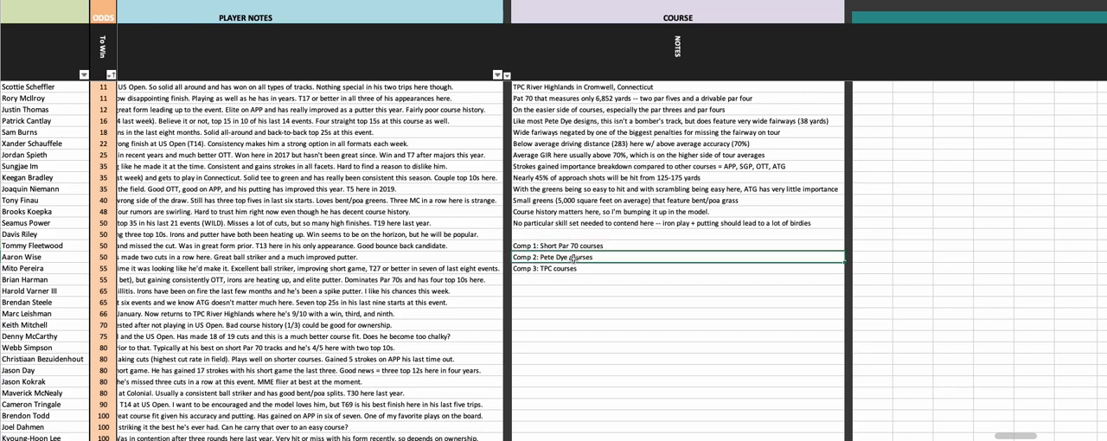
left_click(553, 268)
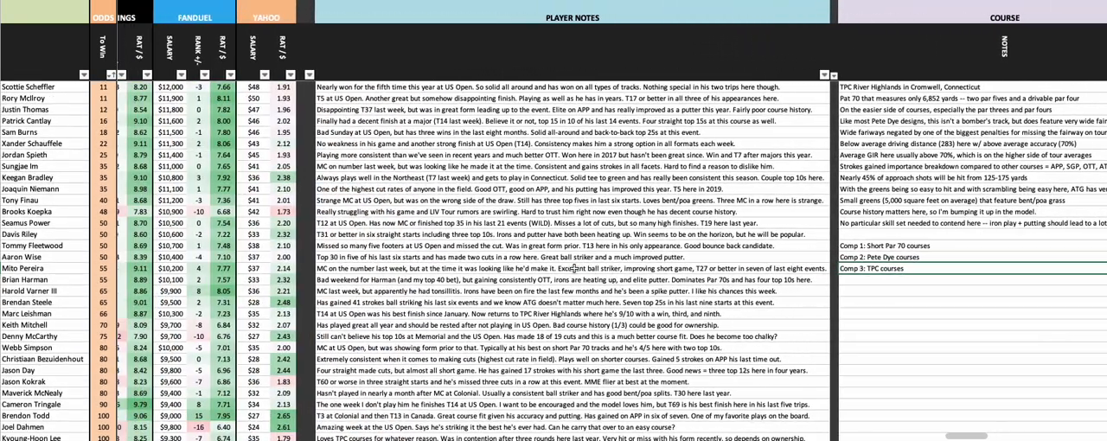
scroll("right", 3)
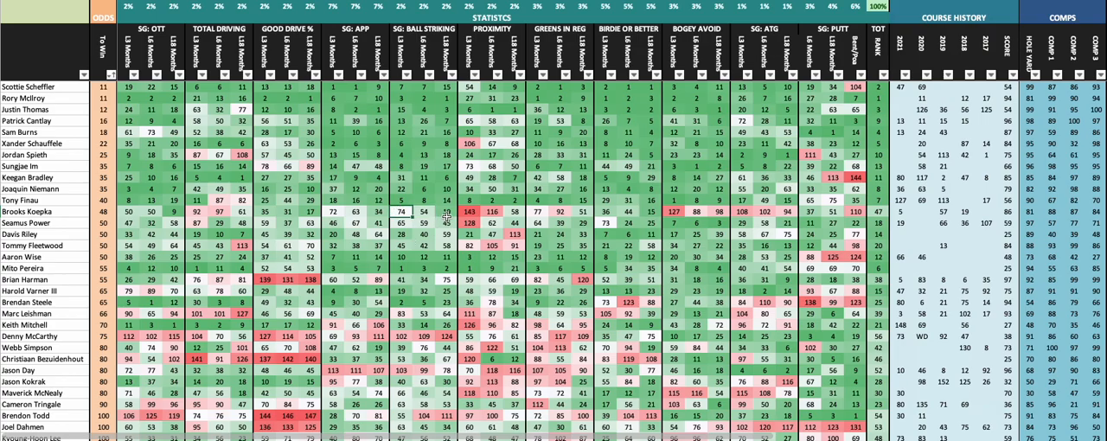
- Scroll through the lower-ranked golfers and back to Scottie Scheffler at the top
scroll("down", 3)
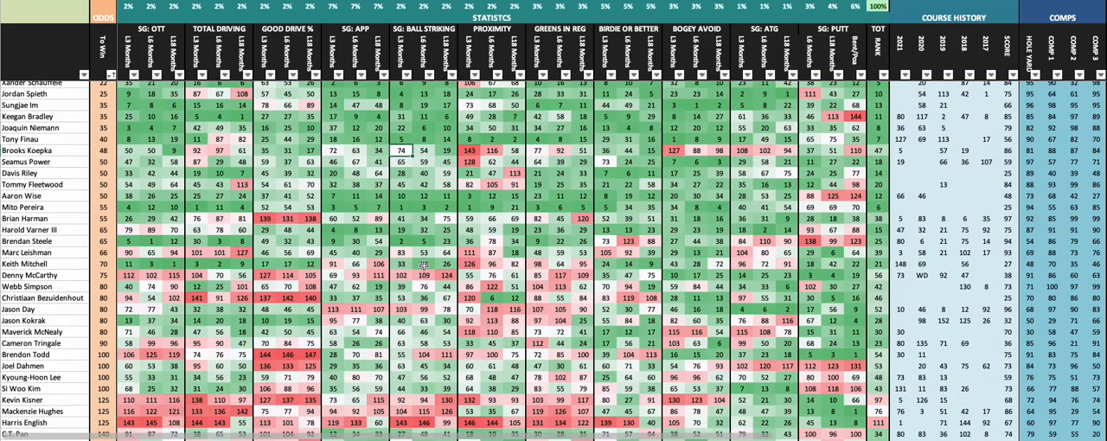
scroll("down", 3)
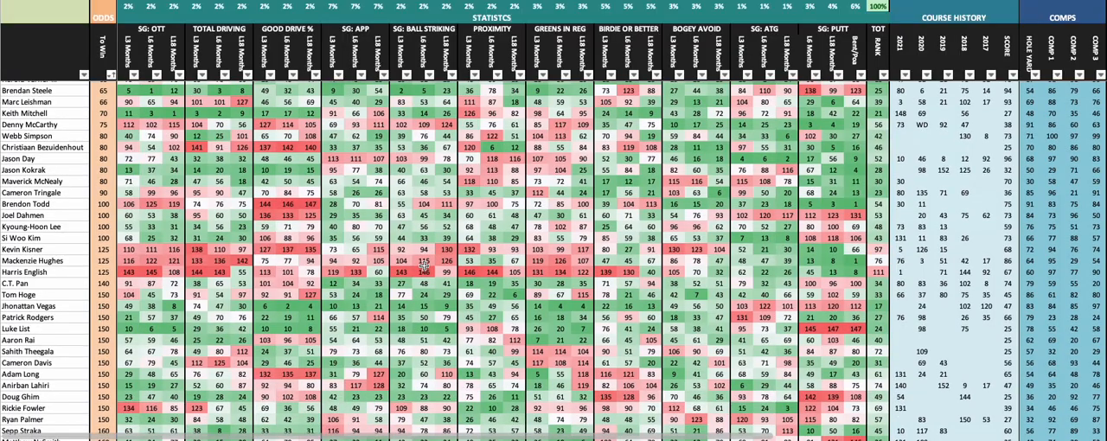
scroll("down", 3)
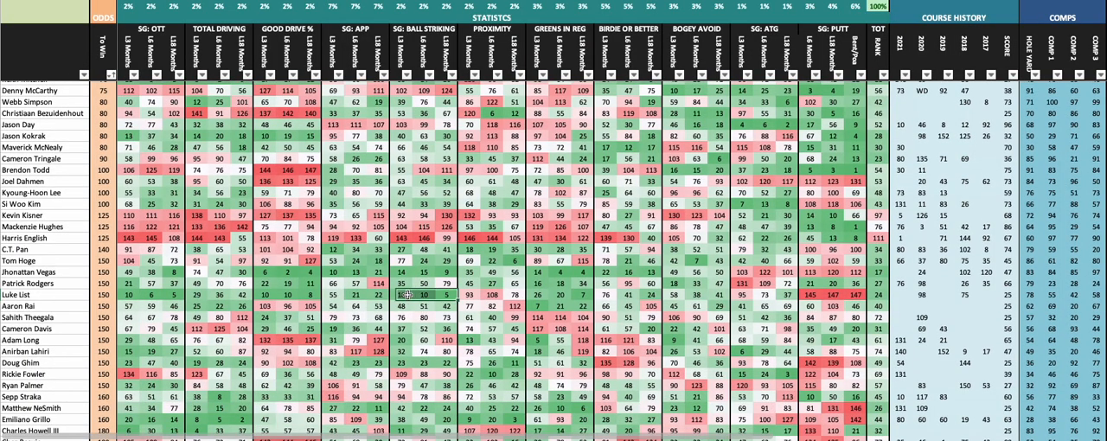
scroll("down", 3)
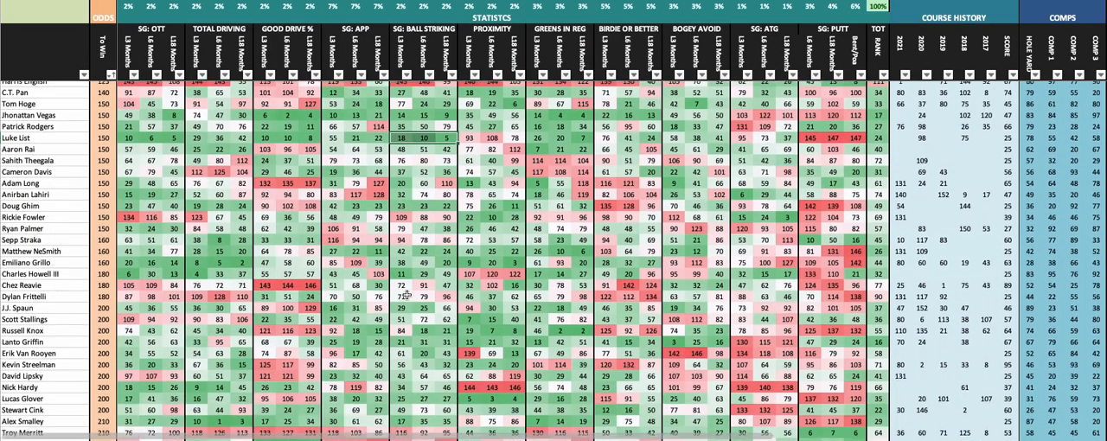
scroll("down", 3)
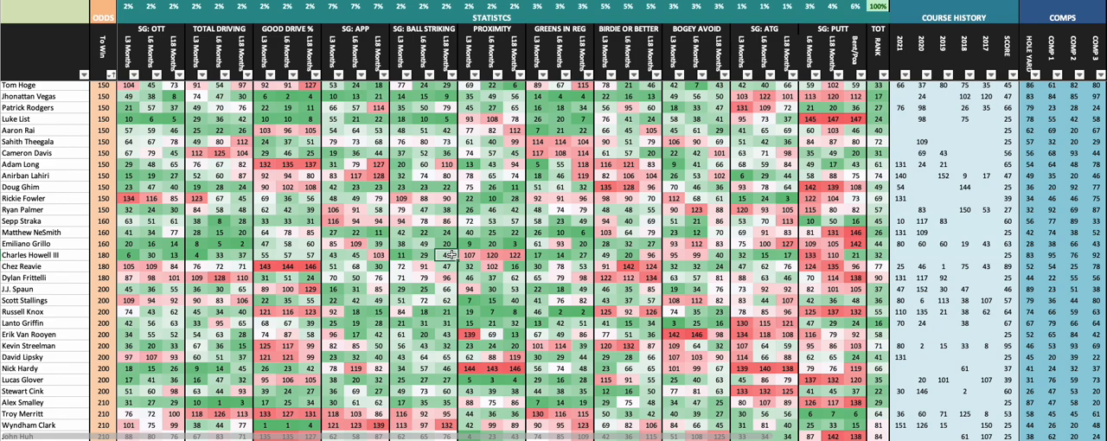
mouse_move(449, 256)
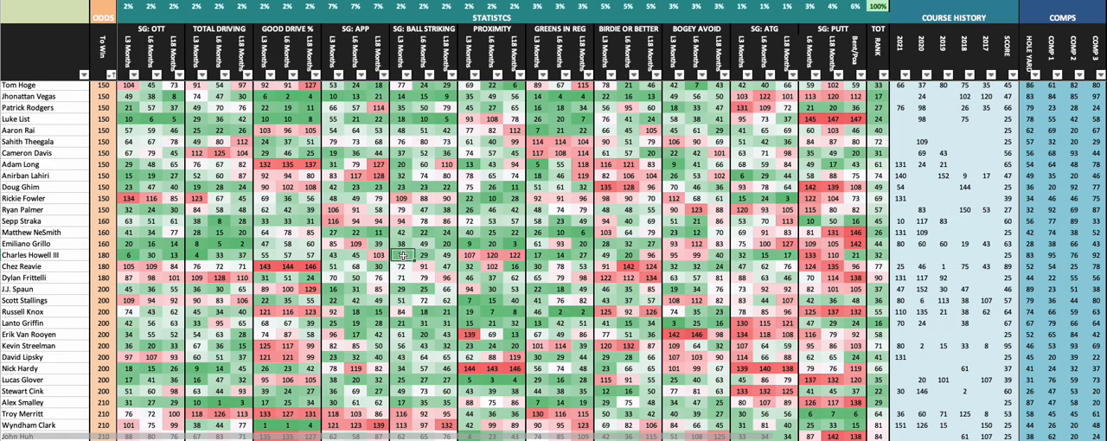
scroll("down", 3)
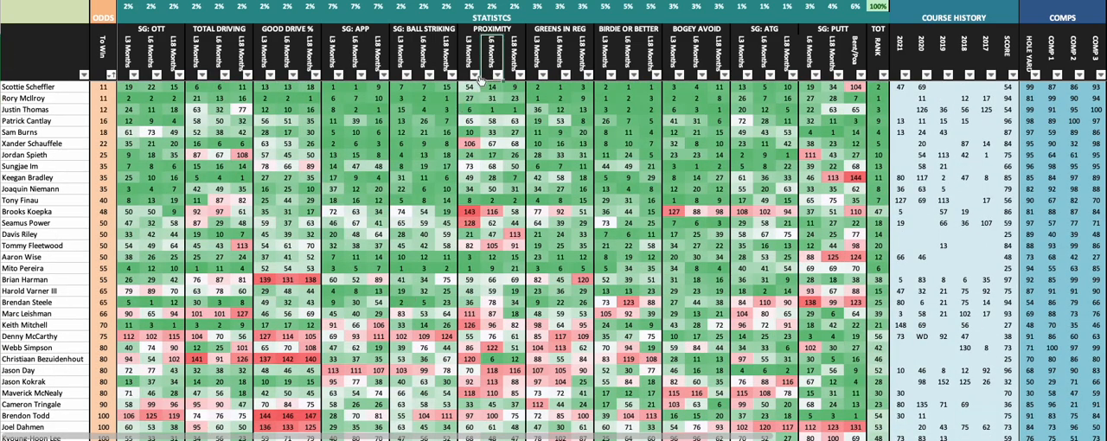
- Re-sort the player table by another stat column, putting Justin Thomas first
left_click(507, 74)
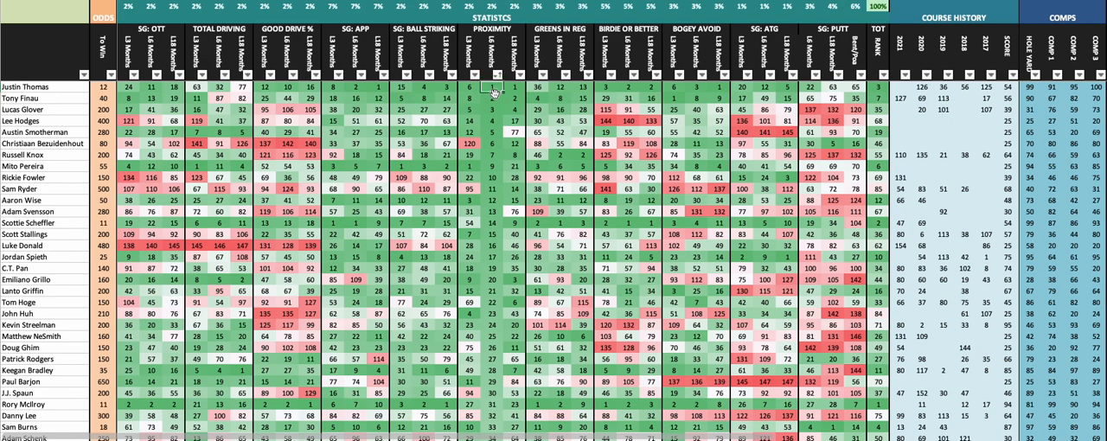
left_click(491, 110)
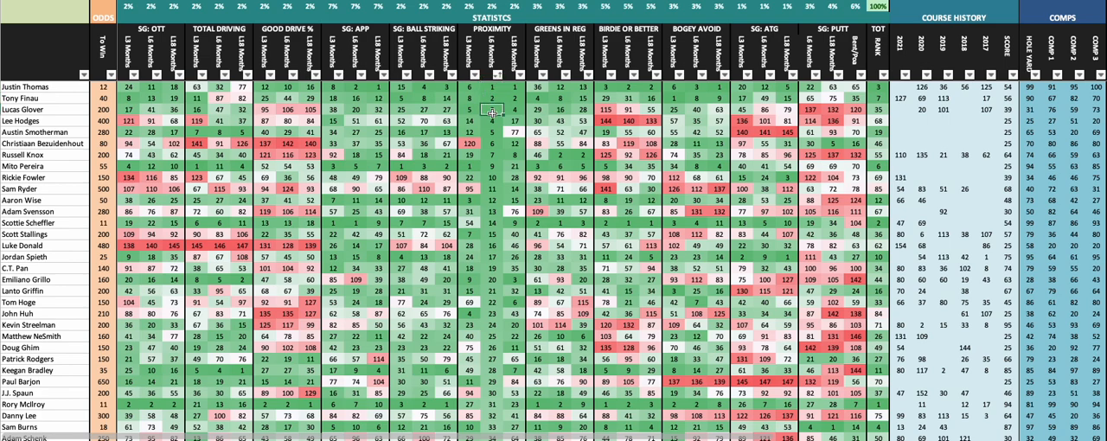
left_click(491, 121)
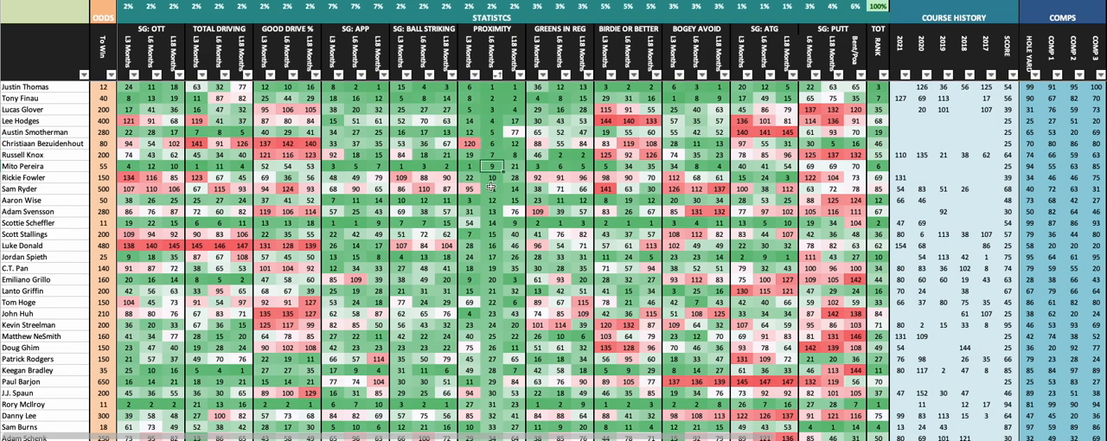
mouse_move(579, 95)
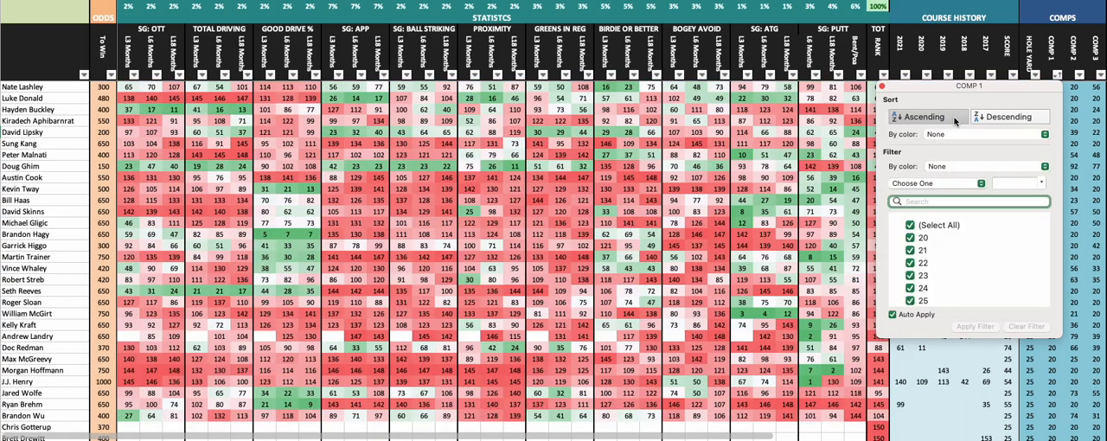
- Sort players by COMP 1 descending (Webb Simpson first) and bring up COMP 2's sort options
left_click(923, 118)
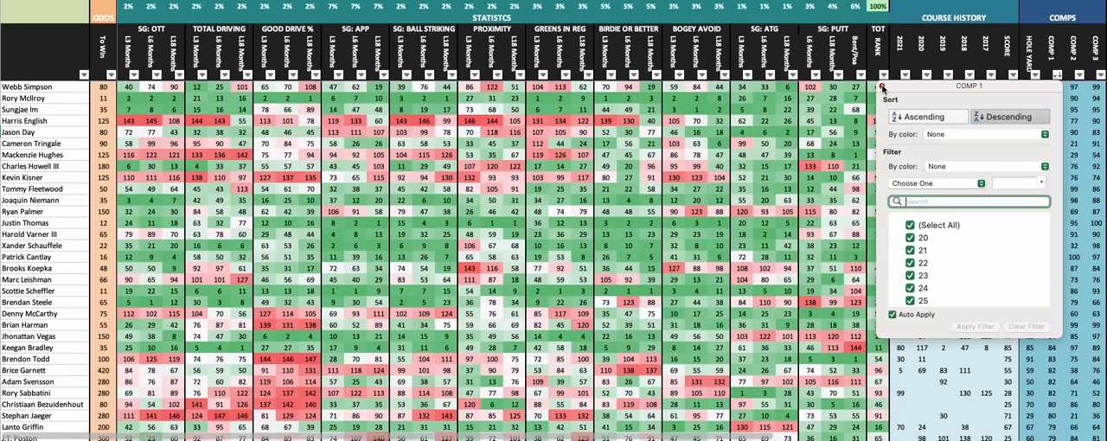
left_click(882, 90)
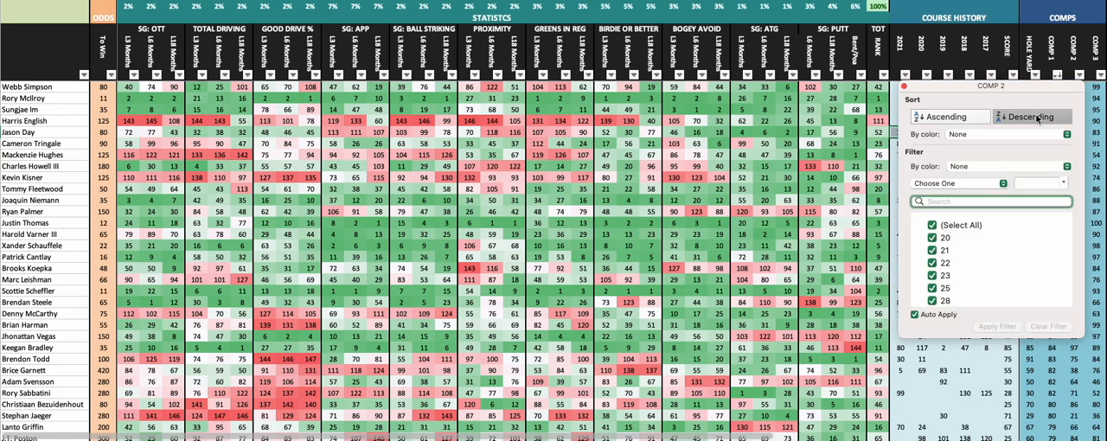
- Sort players by COMP 2 descending, putting Patrick Cantlay first
left_click(1031, 118)
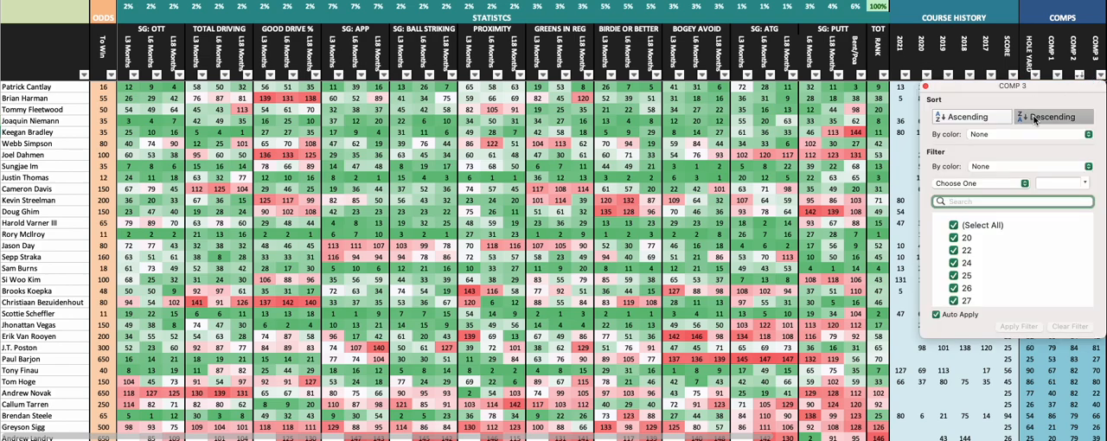
- Sort players by COMP 3 descending (Justin Thomas, Webb Simpson) and view Last Five Events and Form columns
left_click(1051, 118)
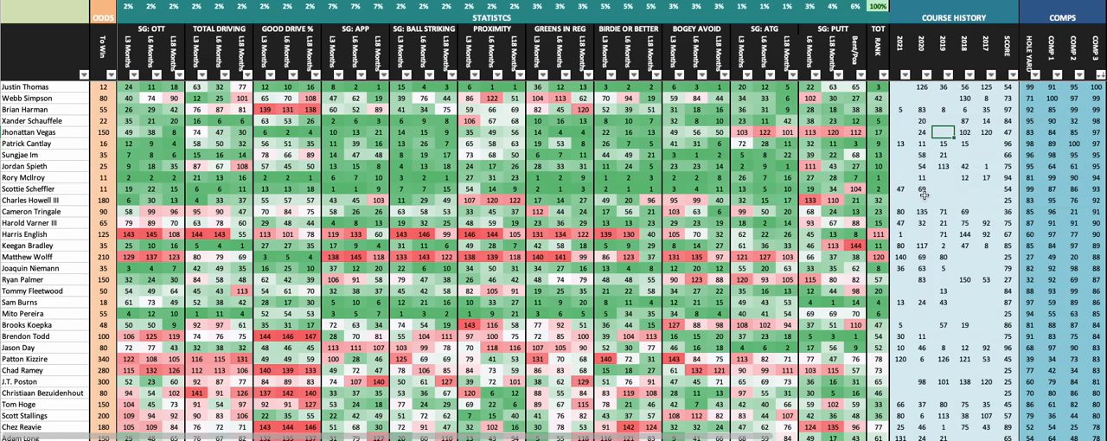
left_click(48, 96)
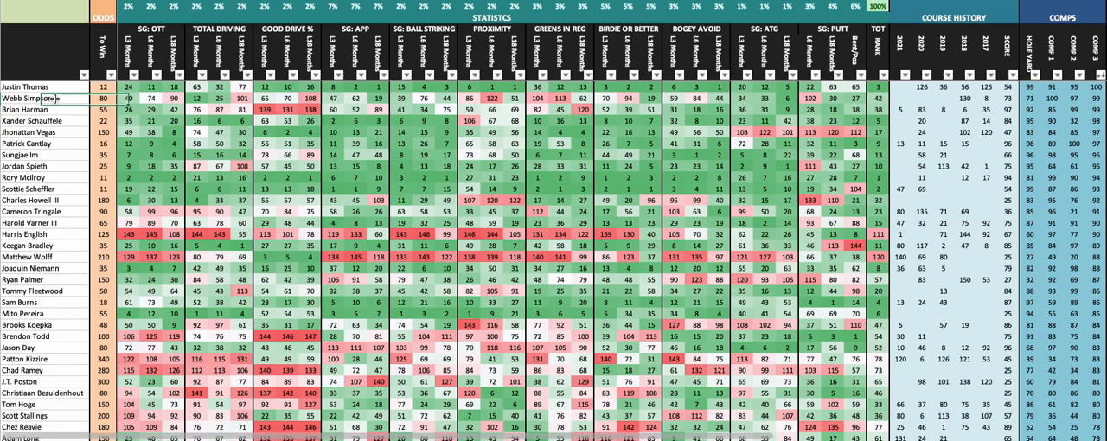
left_click(48, 131)
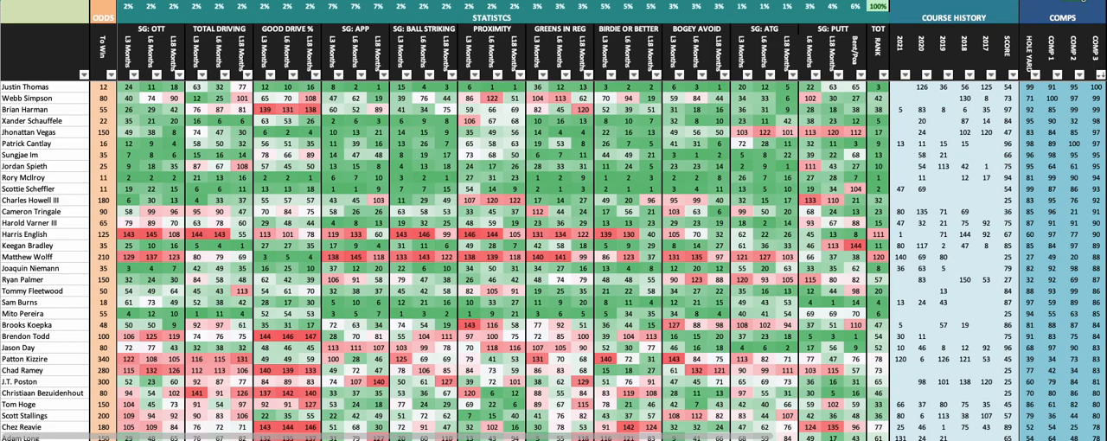
scroll("right", 3)
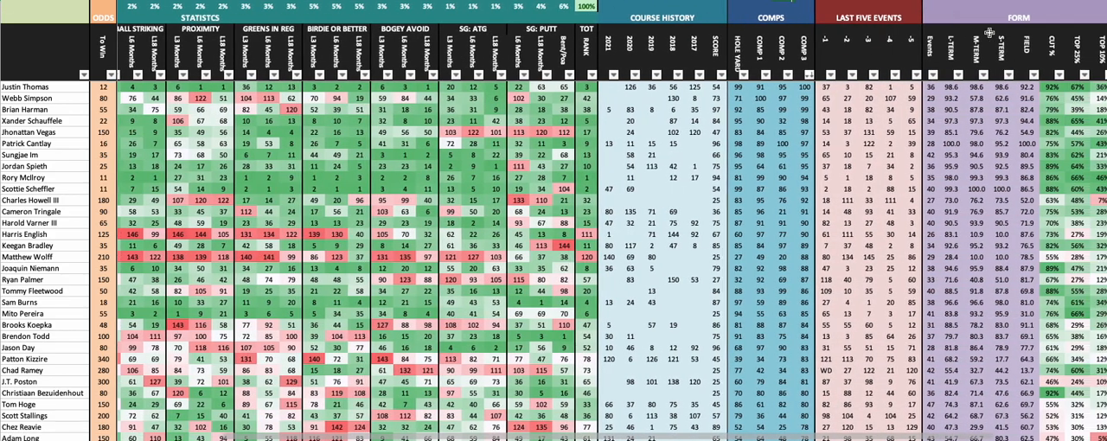